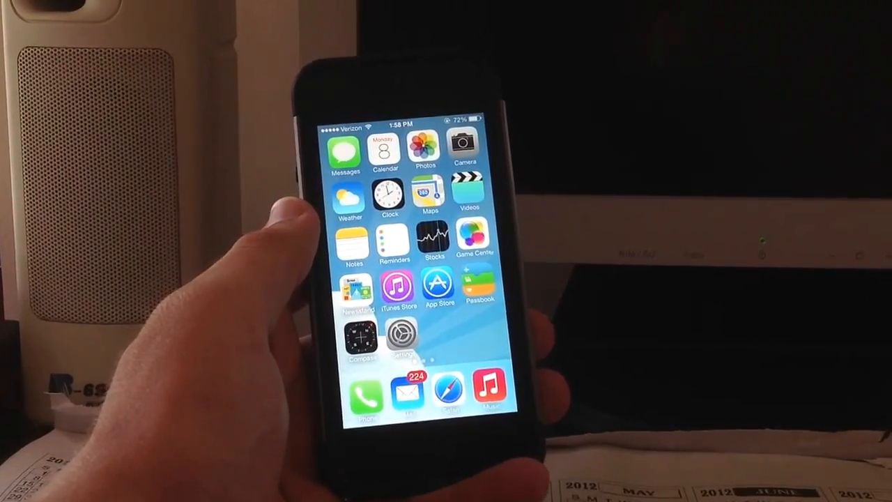
Swipe the home screen to the second page of apps with Chrome, Facebook and Instagram
left_click(396, 286)
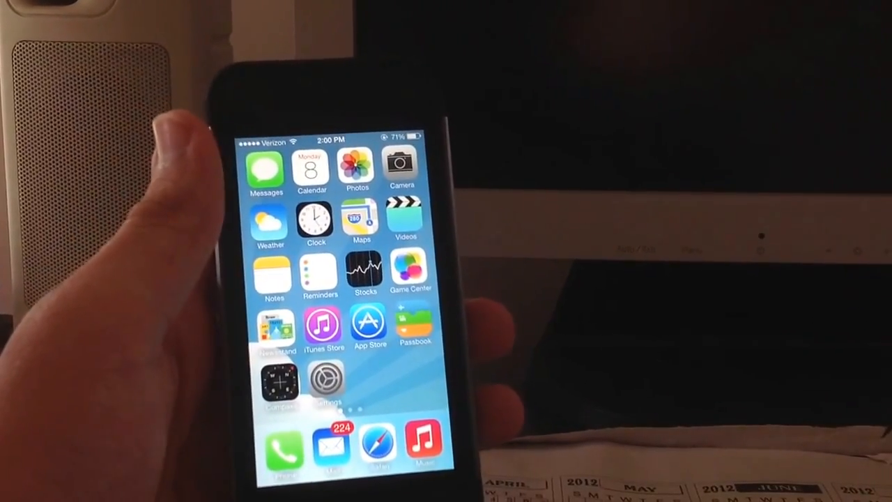
scroll("left", 3)
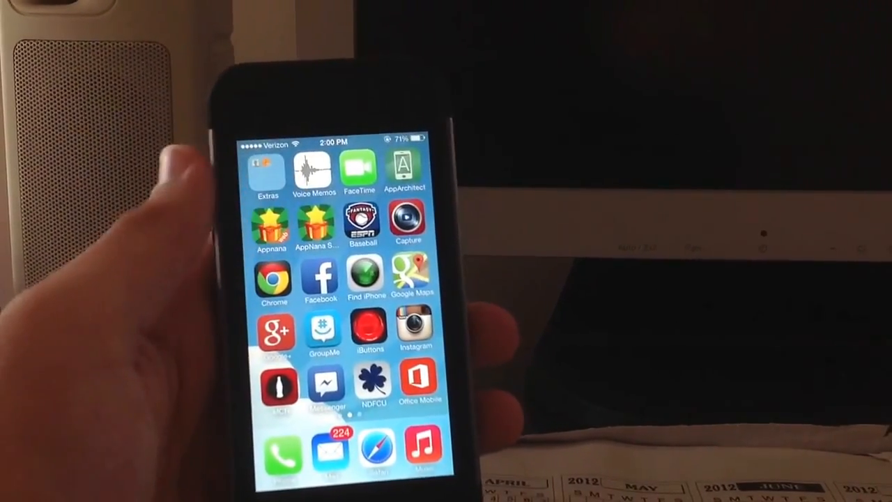
left_click(268, 171)
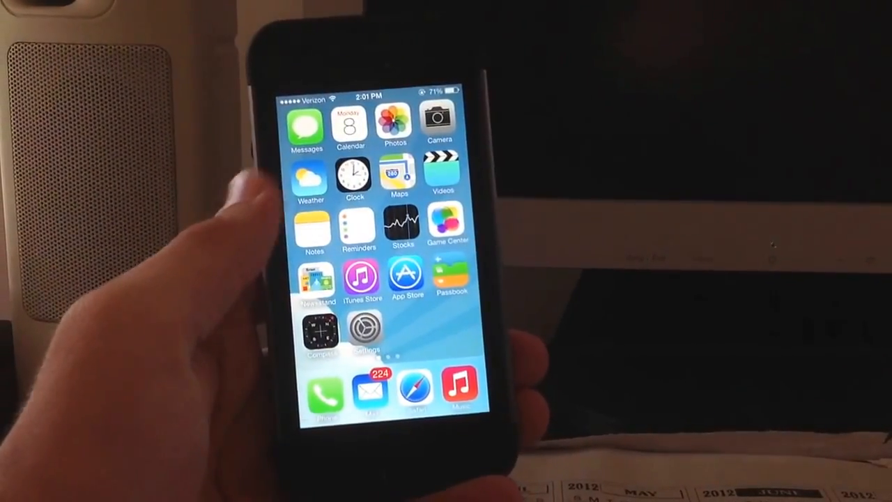
scroll("left", 3)
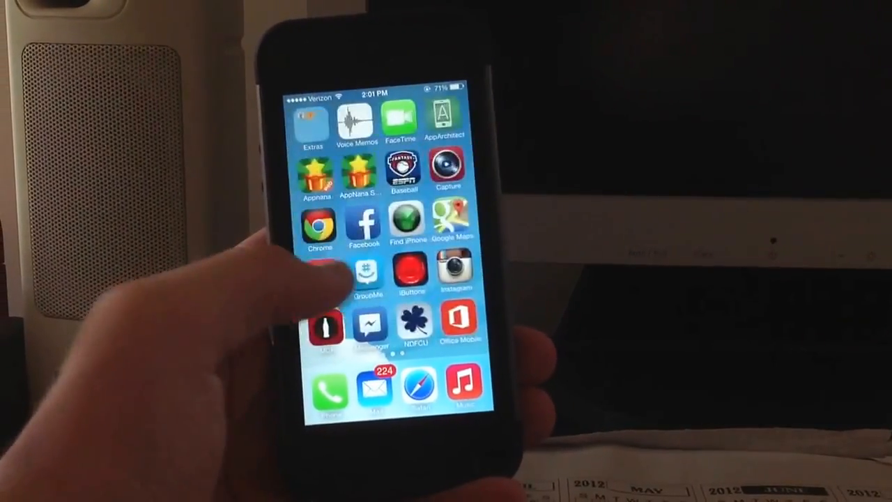